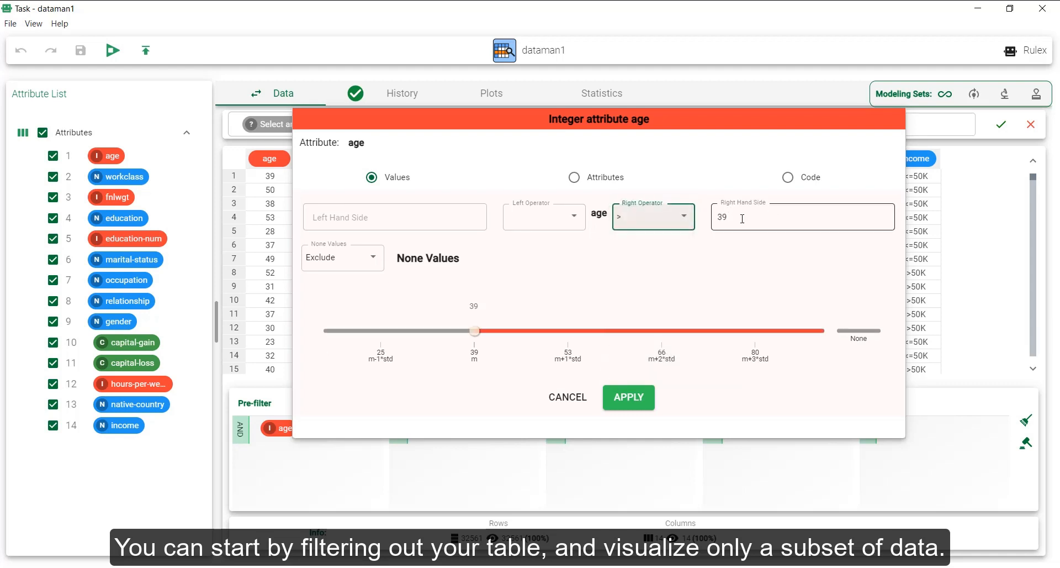
Step: Filter the census data to rows where age is greater than 35
{"action": "type", "text": "35"}
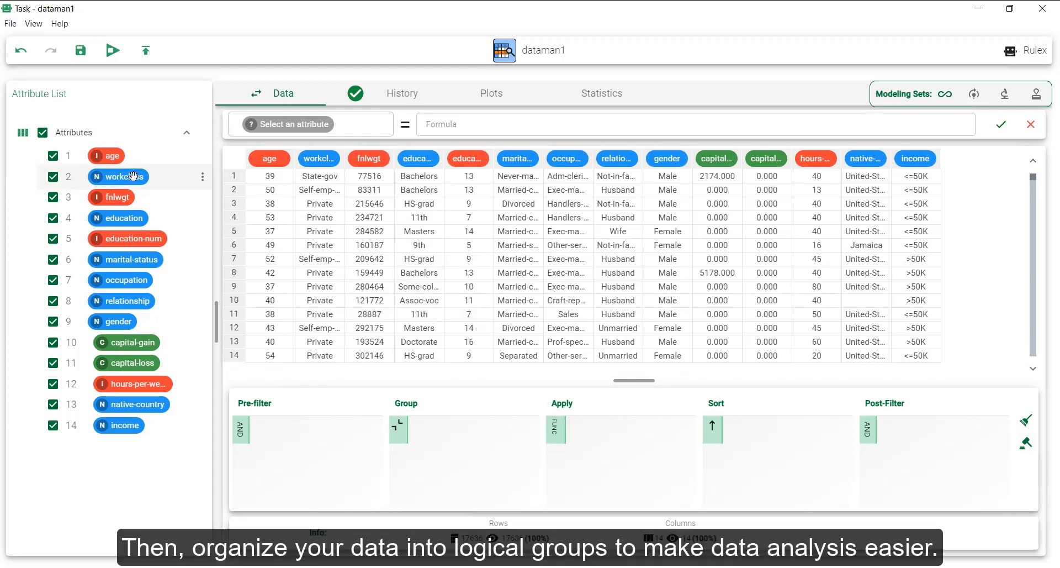
Step: Drag the workclass attribute into the Group panel to group rows by workclass
{"action": "left_click_drag", "start_coordinate": [118, 176], "coordinate": [440, 434]}
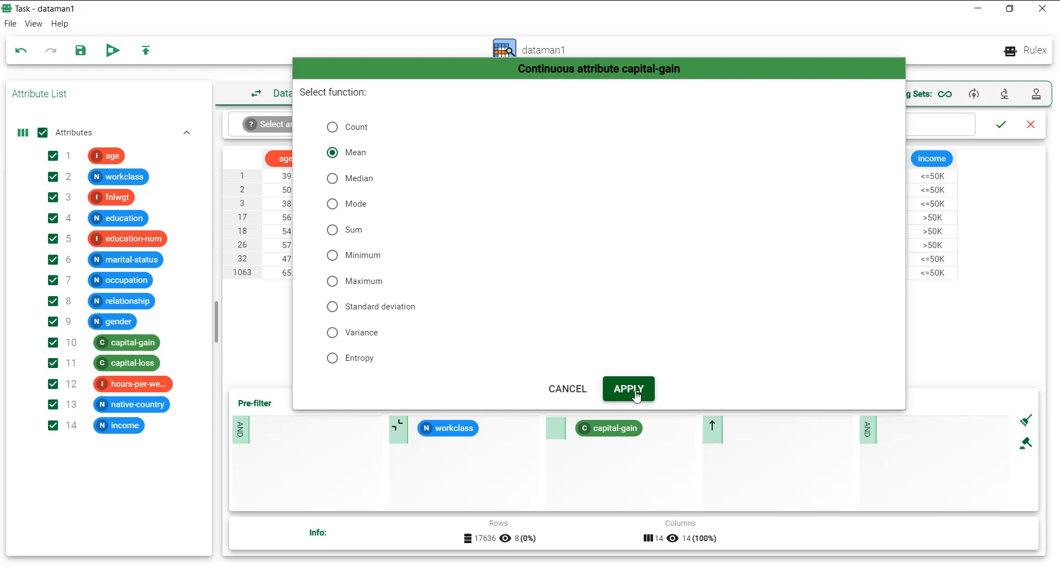
Step: Apply the Mean function to capital-gain for each workclass group
{"action": "left_click", "coordinate": [628, 388]}
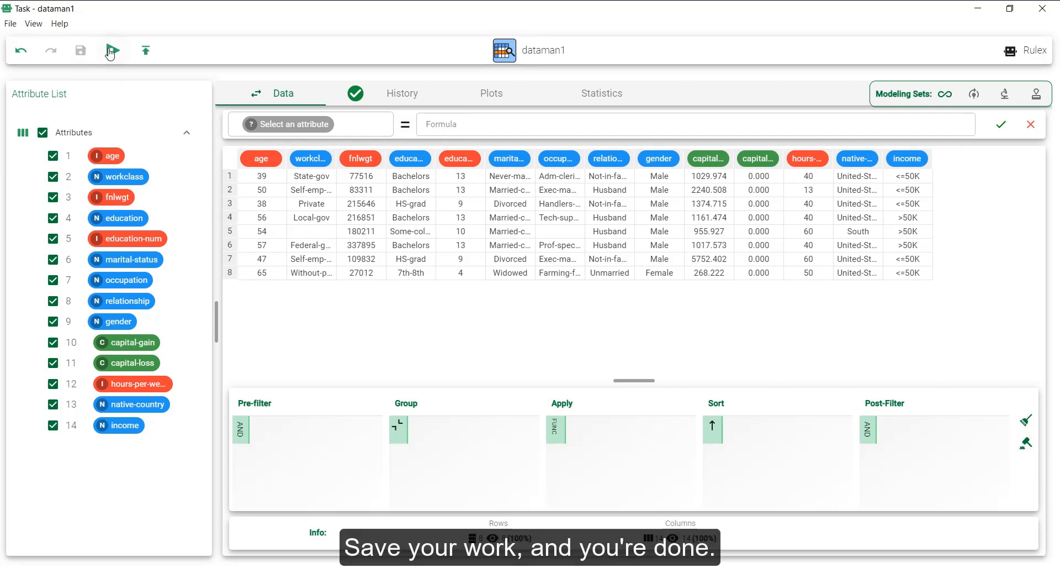
Step: Save the dataman1 task with the 8-row mean capital-gain table
{"action": "left_click", "coordinate": [112, 50]}
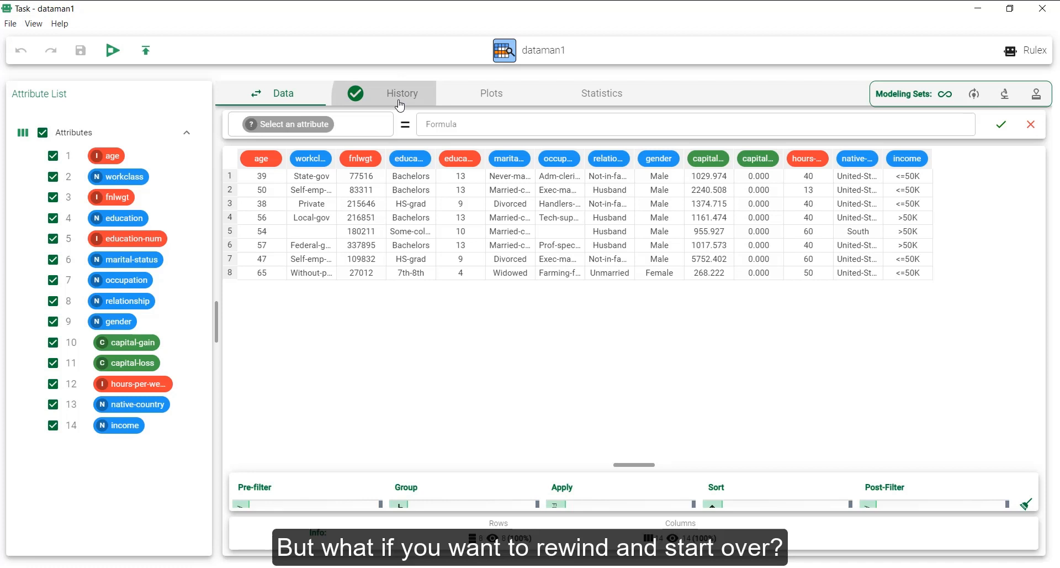
Step: Delete all recorded history actions and return to the restored full census table
{"action": "left_click", "coordinate": [401, 92]}
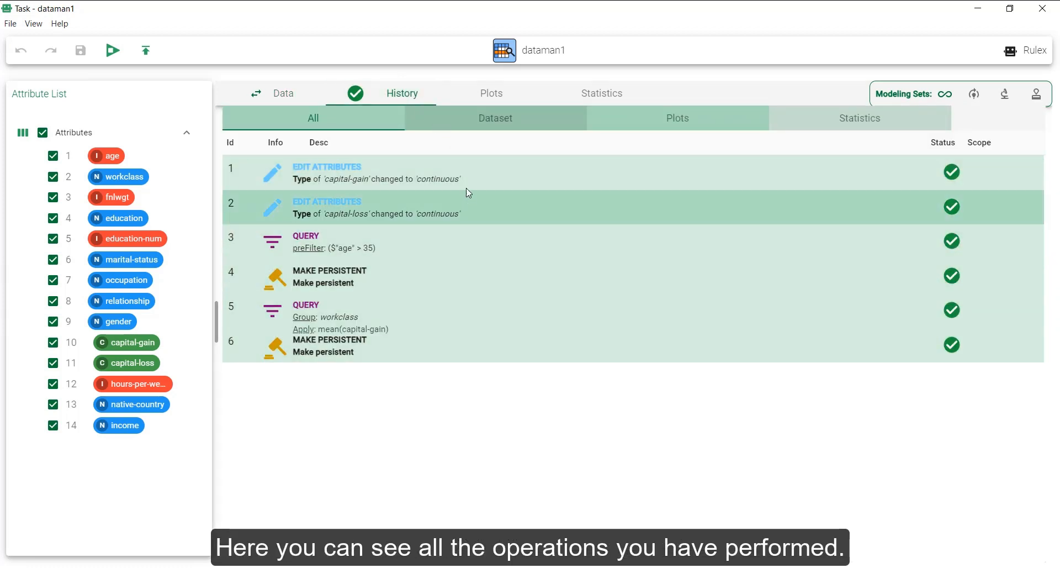
{"action": "left_click", "coordinate": [473, 172]}
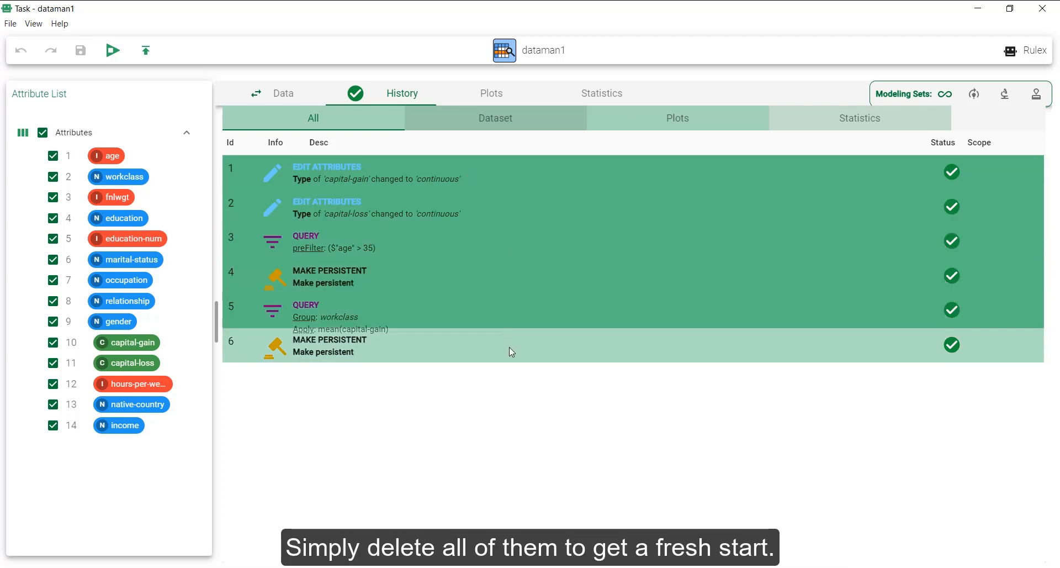
{"action": "right_click", "coordinate": [510, 350]}
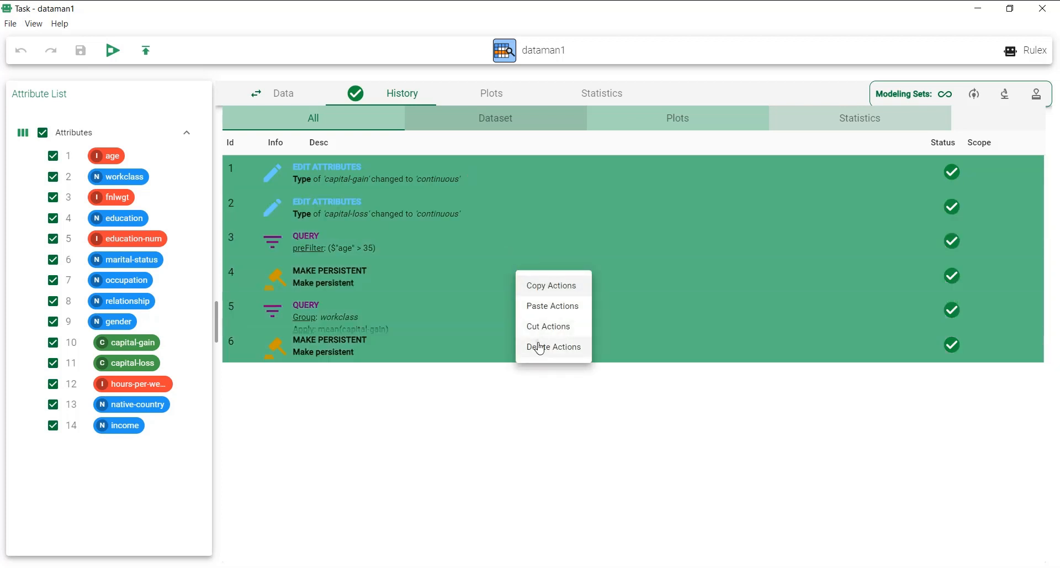
{"action": "left_click", "coordinate": [554, 346]}
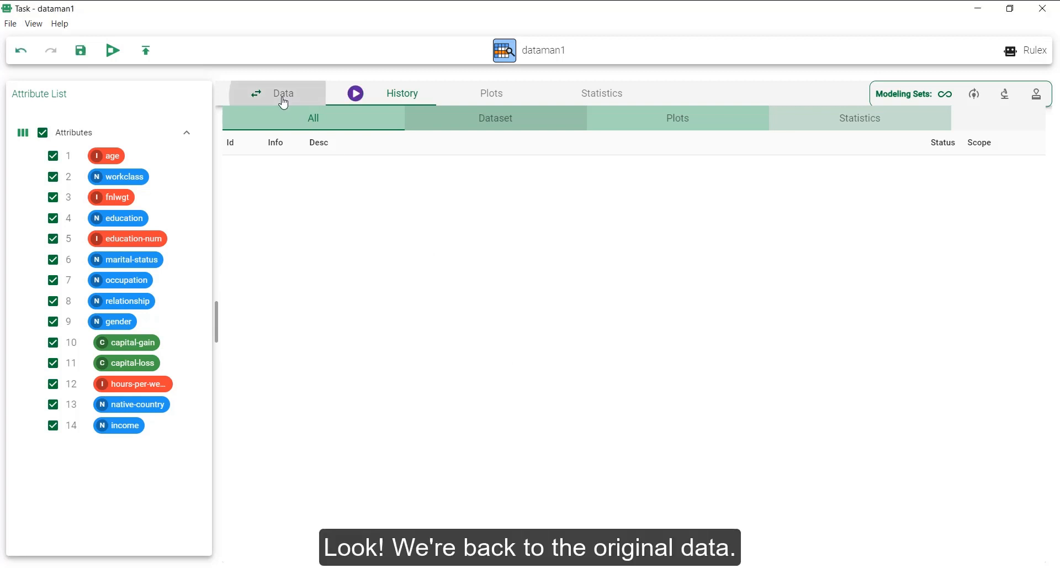
{"action": "left_click", "coordinate": [283, 93]}
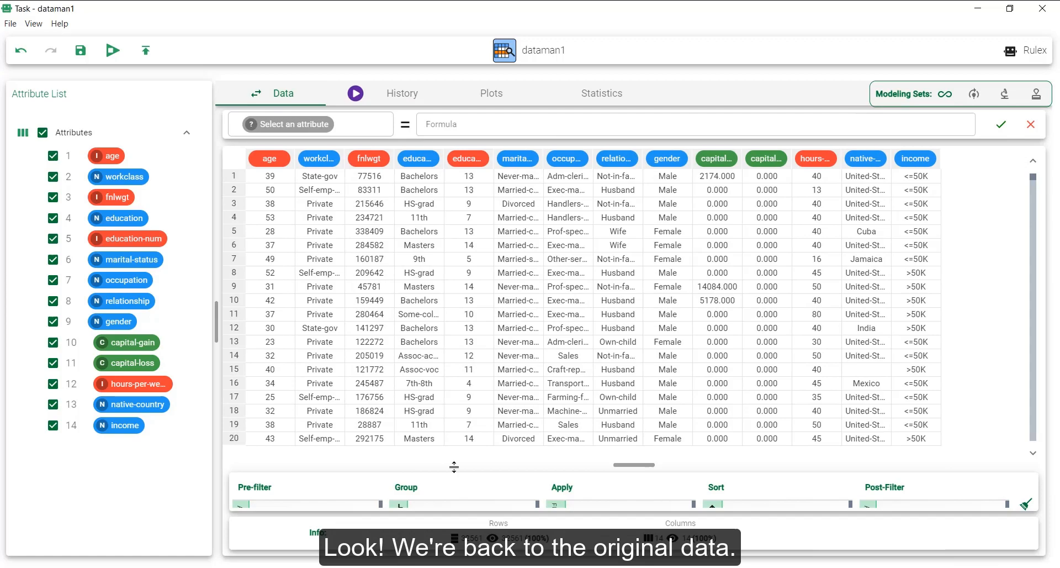